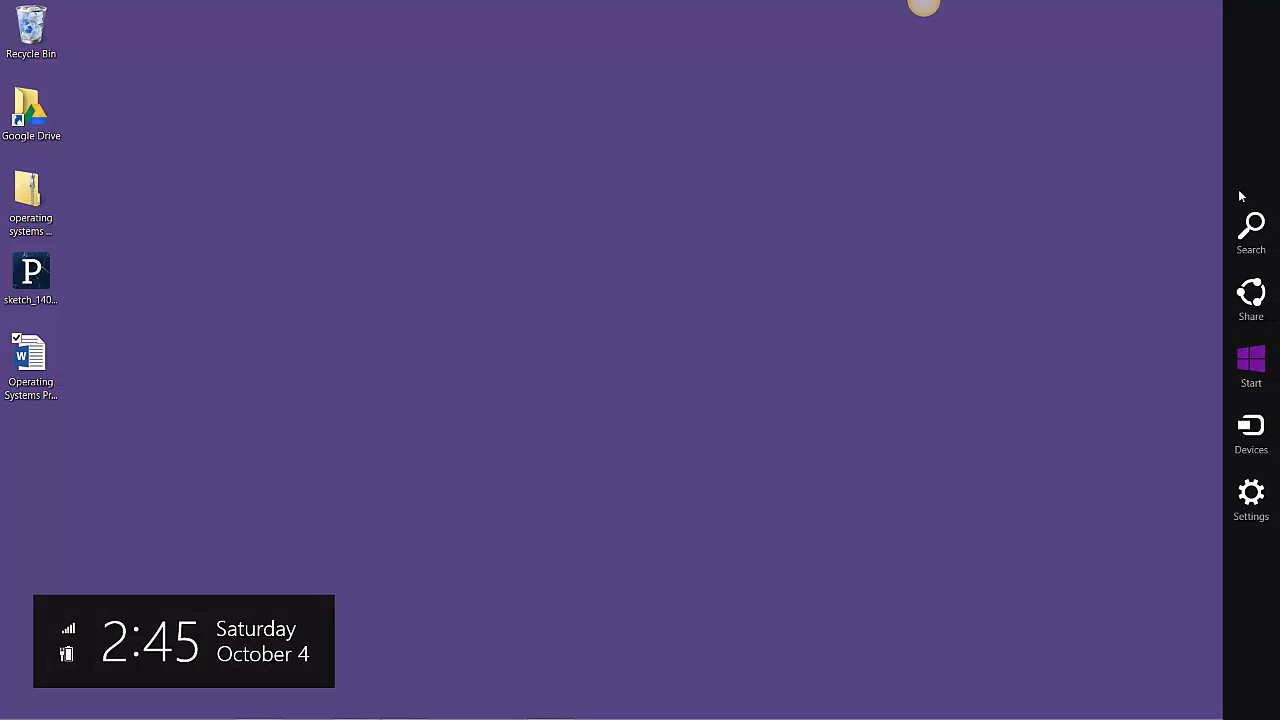
{"action": "mouse_move", "coordinate": [1252, 230]}
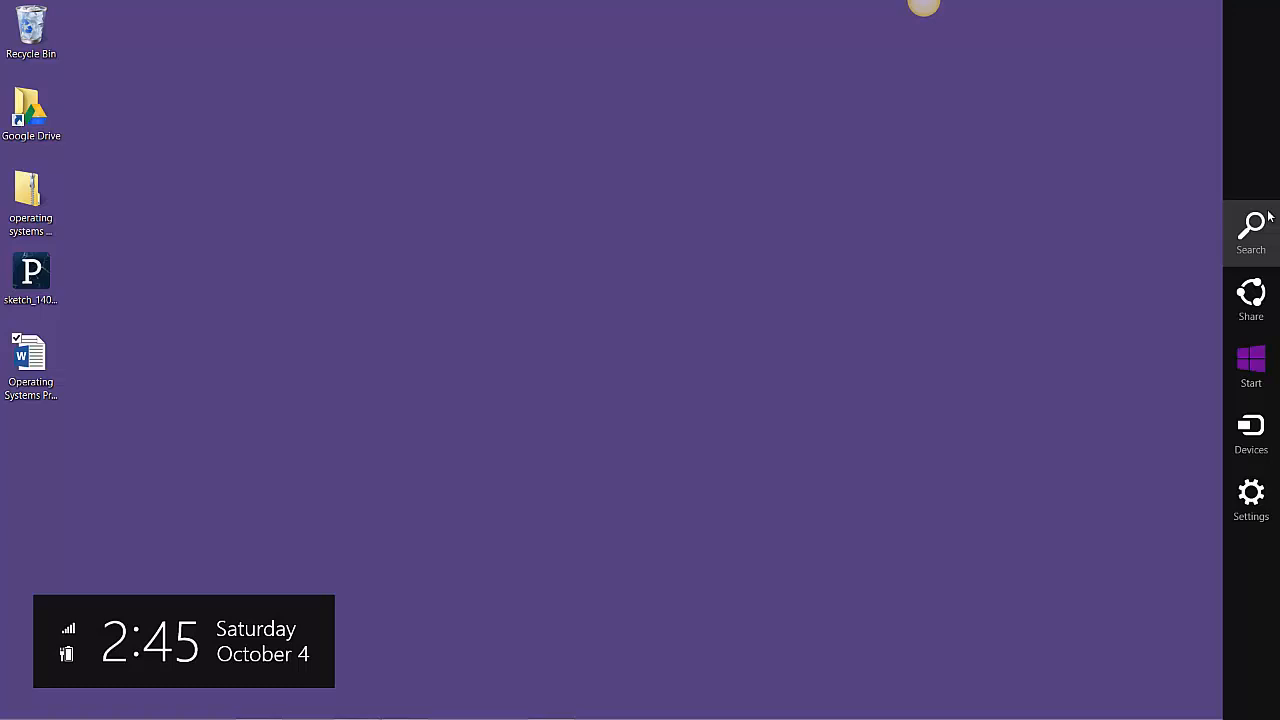
Search for 'sni' and bring up the right-click actions for the Snipping Tool result.
{"action": "left_click", "coordinate": [1252, 232]}
{"action": "type", "text": "sni"}
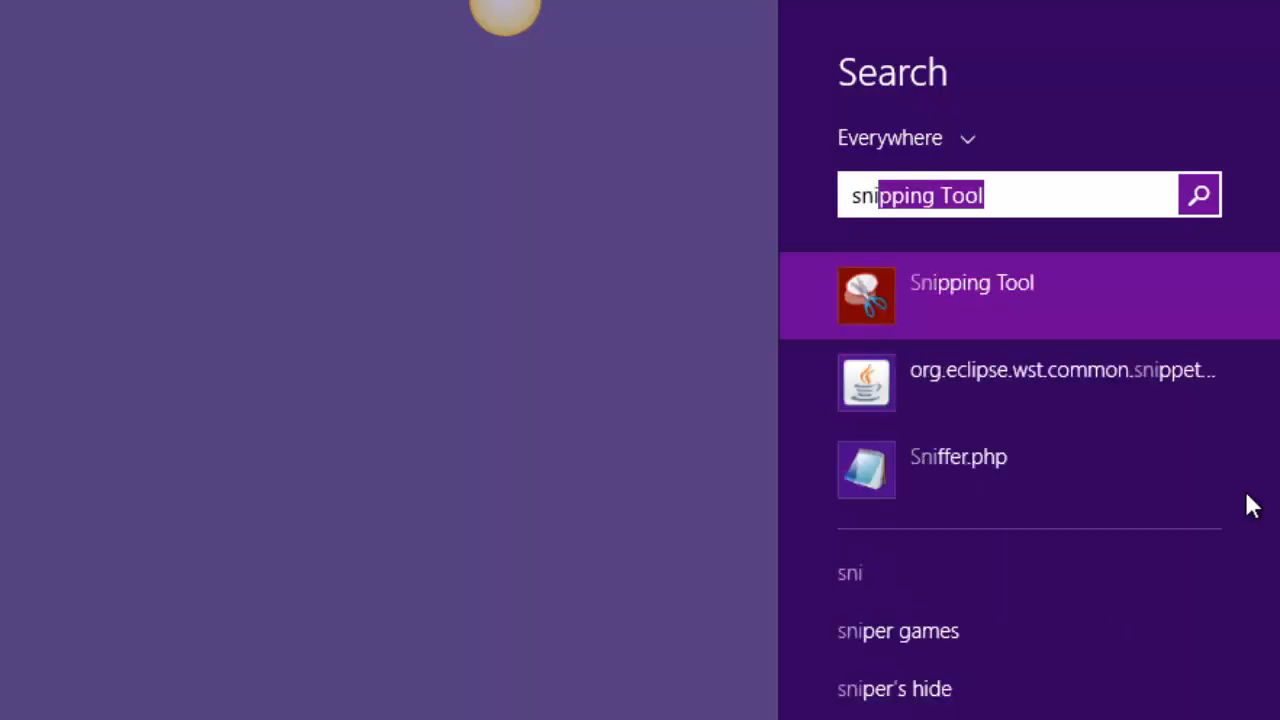
{"action": "mouse_move", "coordinate": [1018, 284]}
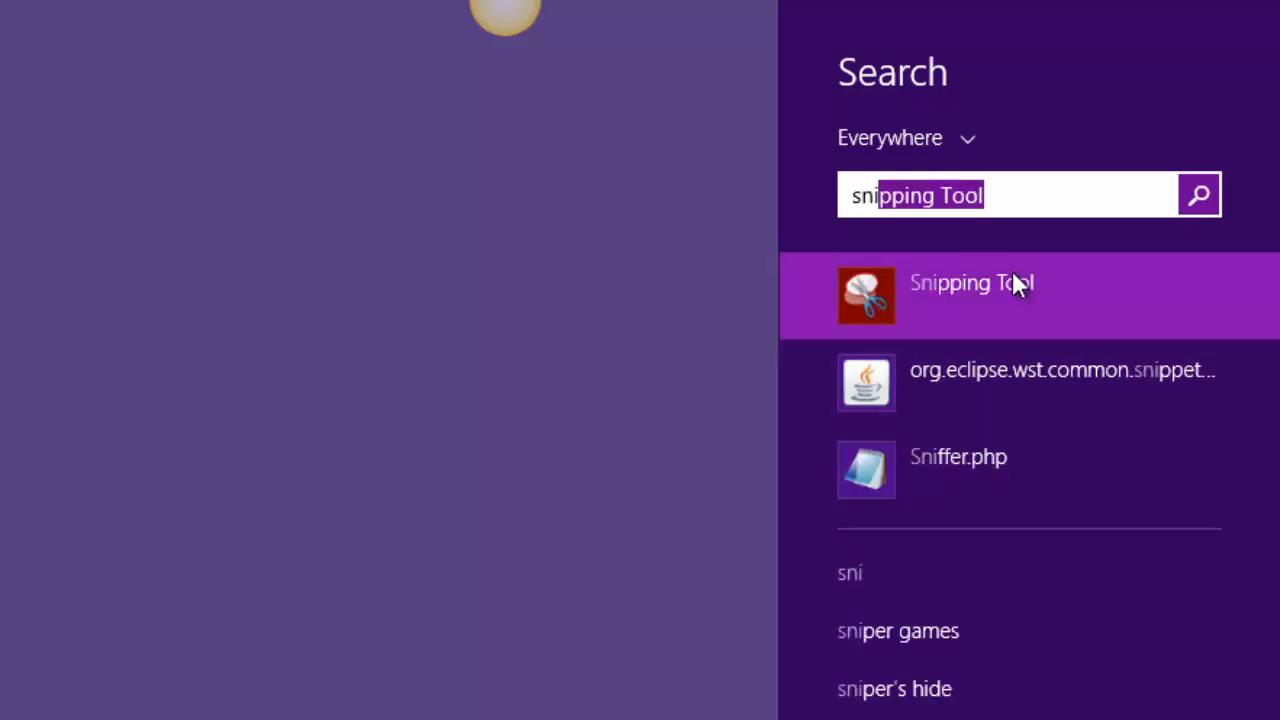
{"action": "right_click", "coordinate": [972, 284]}
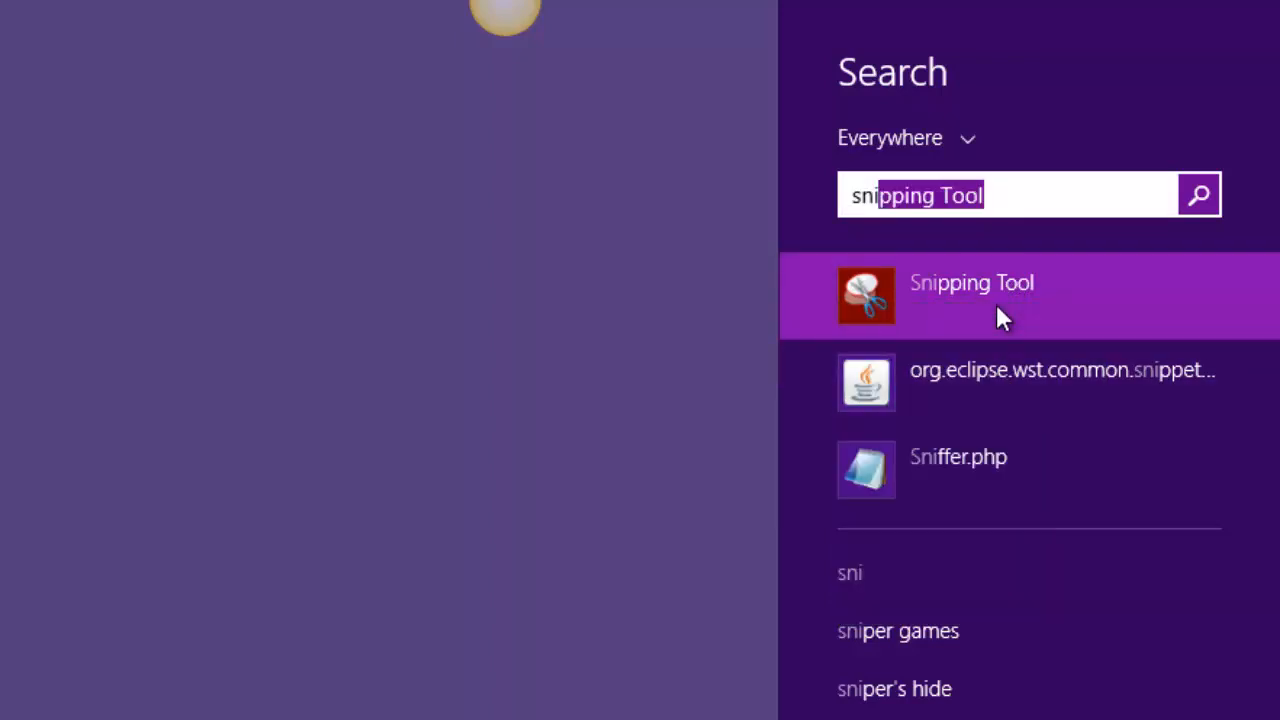
{"action": "right_click", "coordinate": [970, 282]}
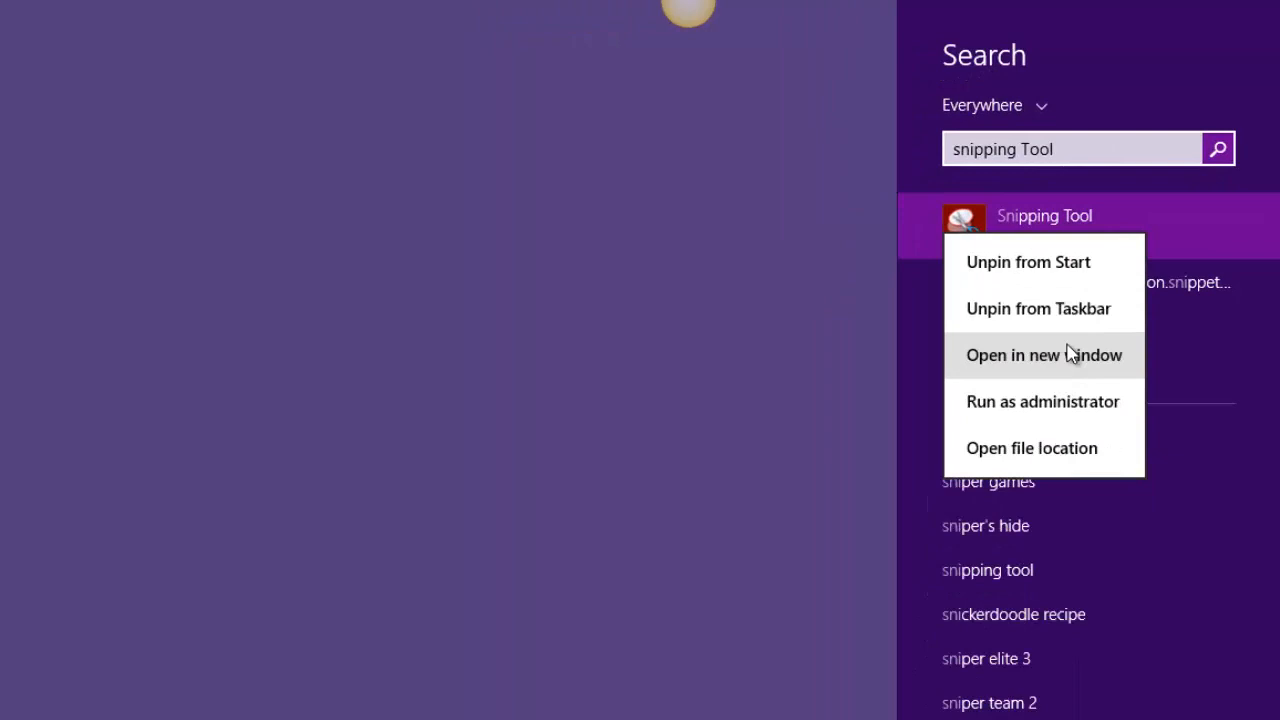
Open Snipping Tool's file location and choose Create shortcut on its entry.
{"action": "left_click", "coordinate": [1032, 448]}
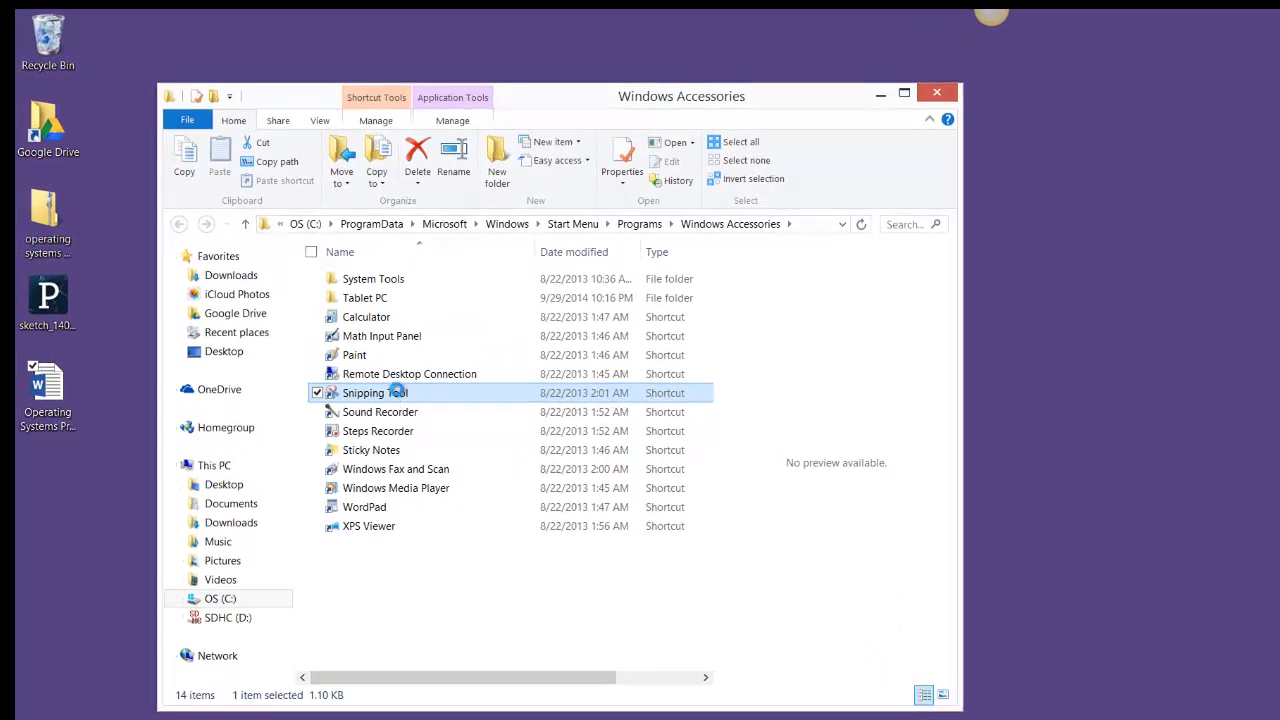
{"action": "right_click", "coordinate": [376, 392]}
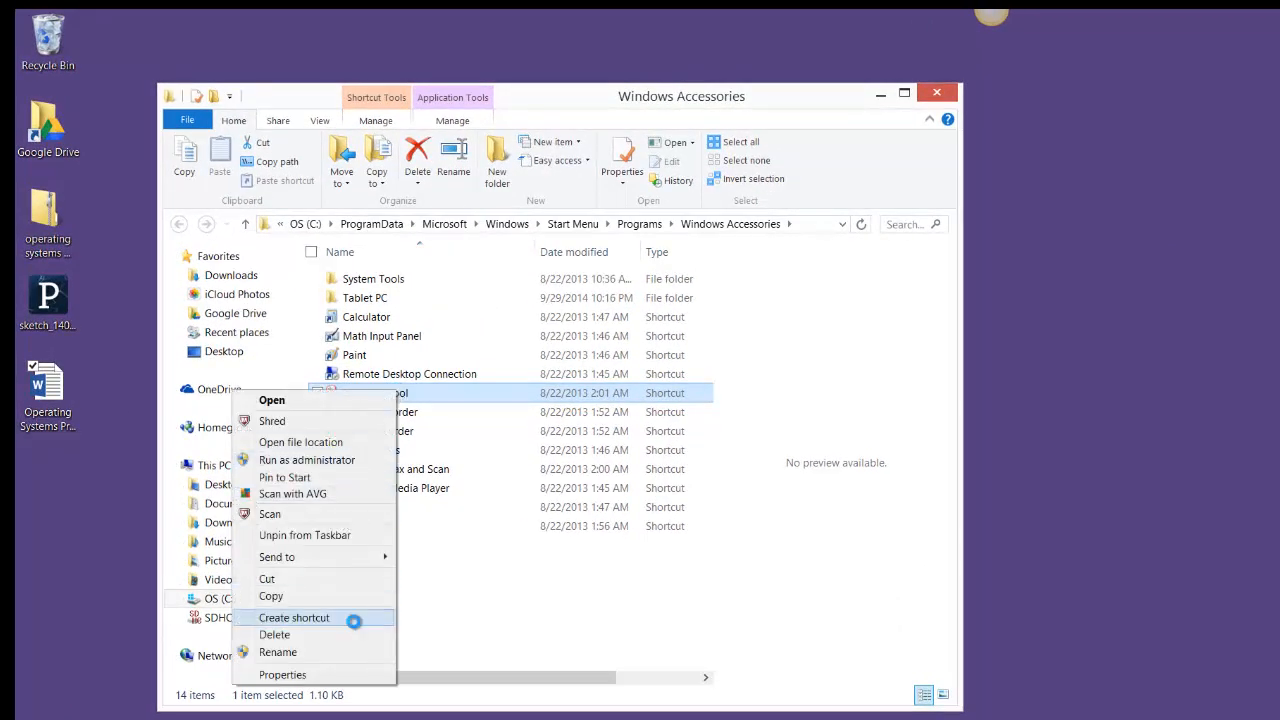
{"action": "left_click", "coordinate": [292, 616]}
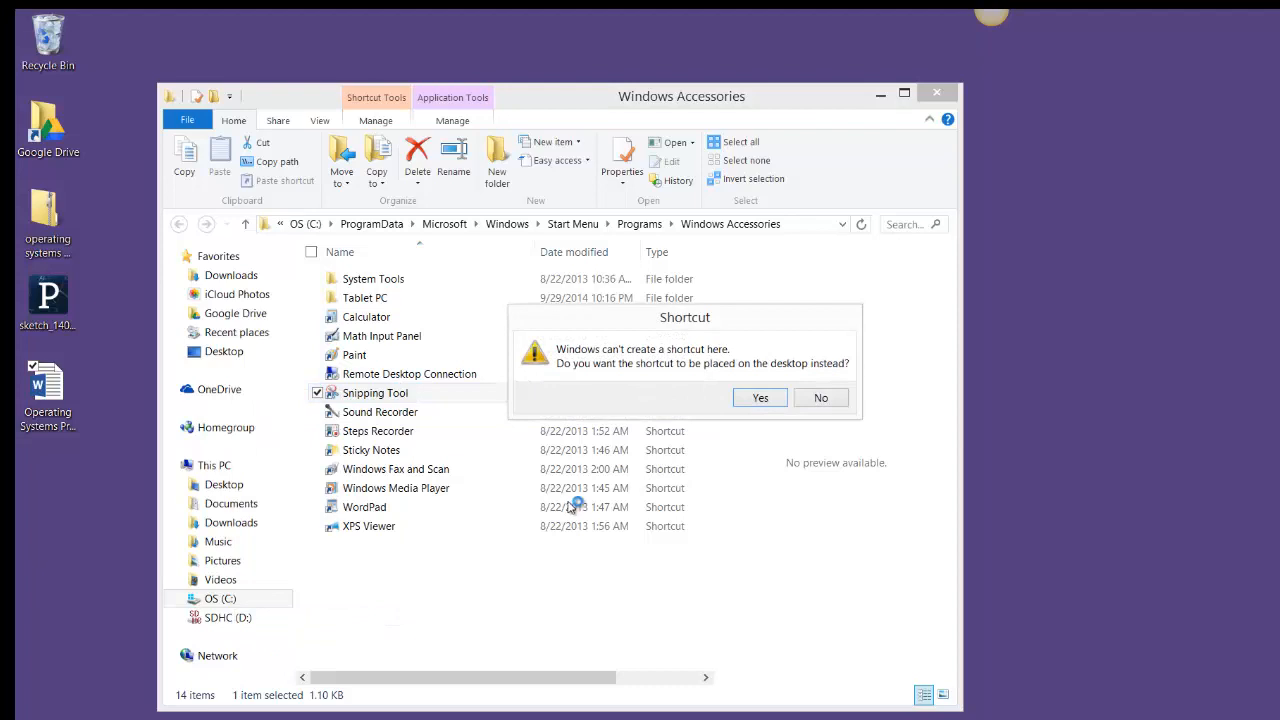
{"action": "mouse_move", "coordinate": [650, 436]}
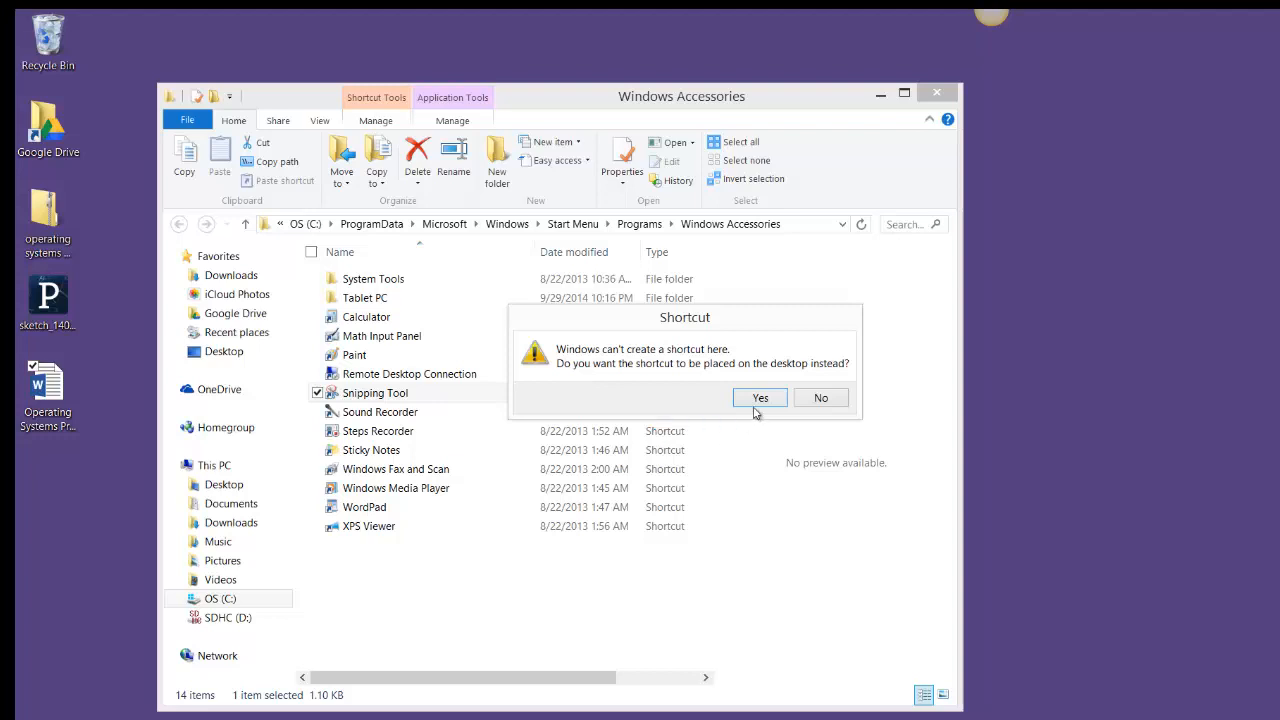
Accept placing the shortcut on the desktop and close the File Explorer window.
{"action": "left_click", "coordinate": [760, 396]}
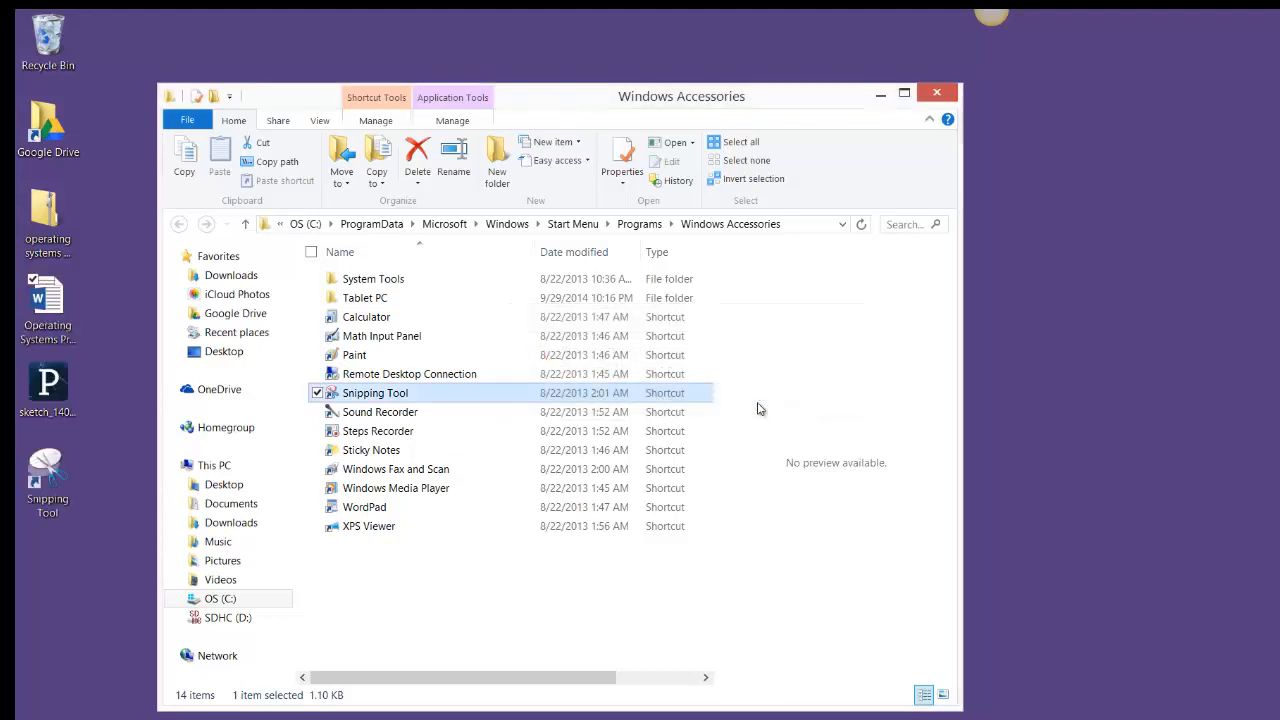
{"action": "mouse_move", "coordinate": [936, 92]}
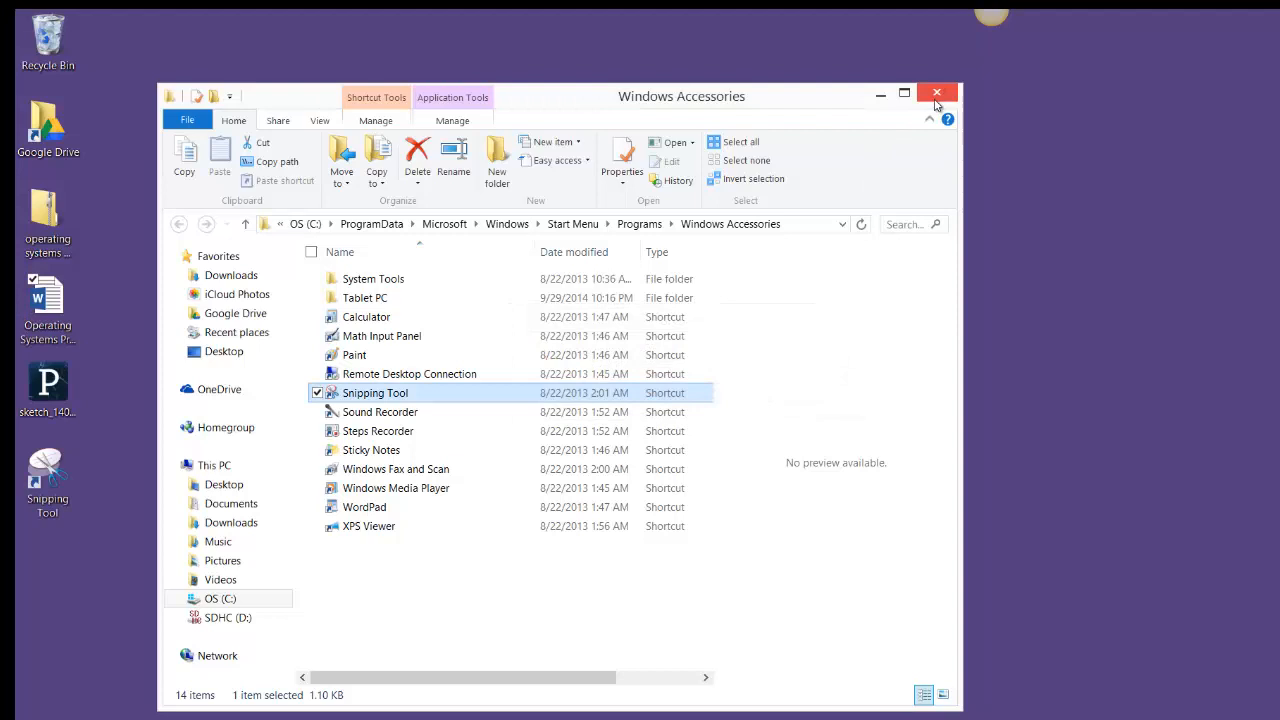
{"action": "left_click", "coordinate": [936, 92]}
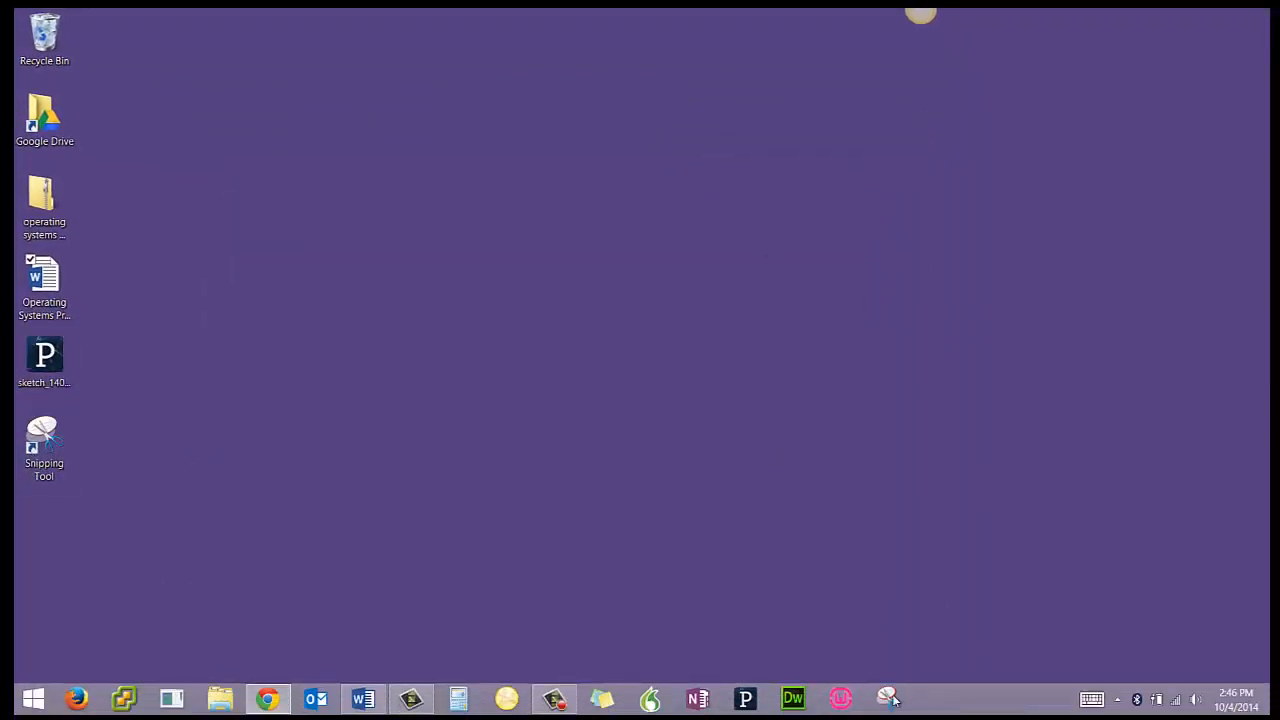
{"action": "mouse_move", "coordinate": [888, 696]}
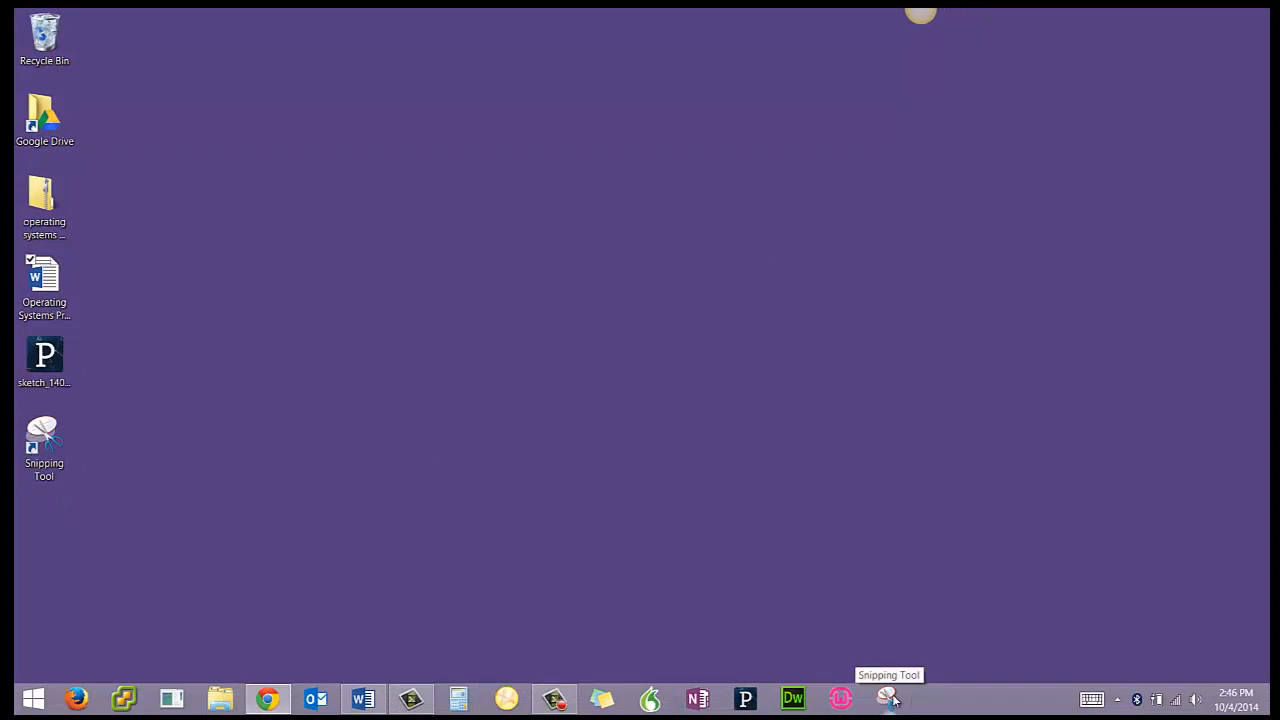